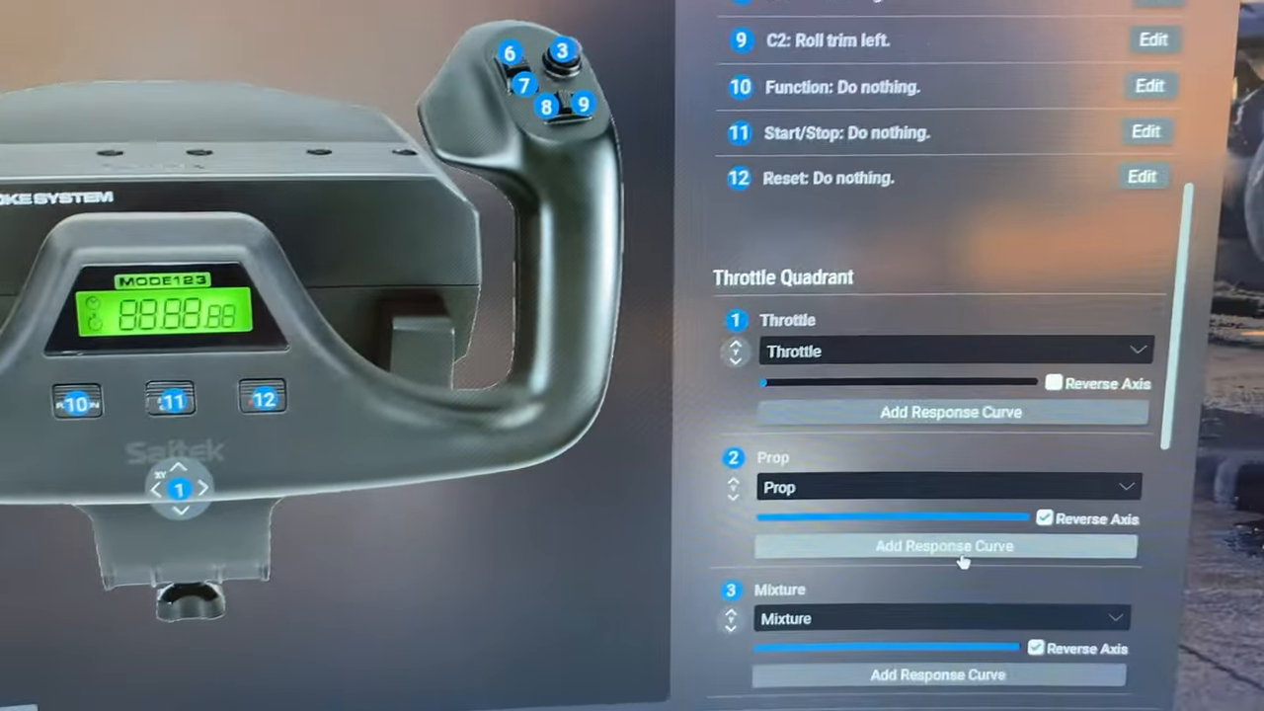
Step: Choose the vFlyteAir Grumman Tiger tile under Favorites as the aircraft
scroll("down", 3)
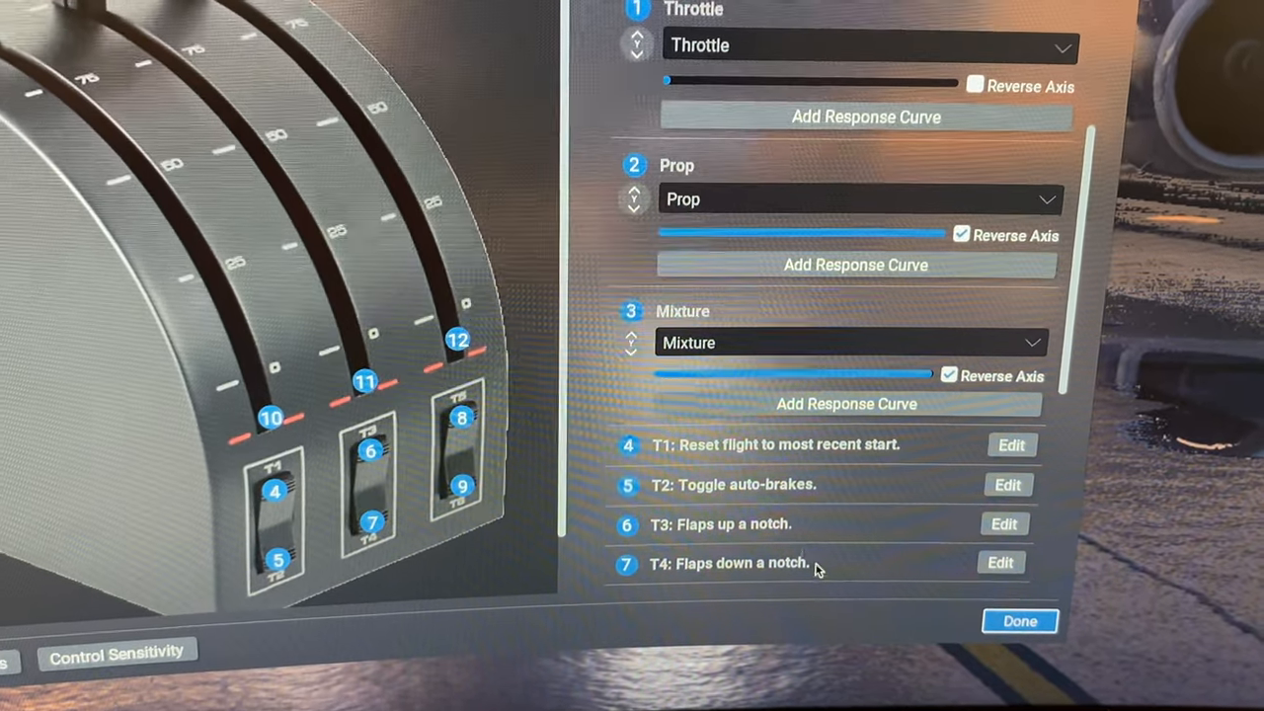
scroll("down", 3)
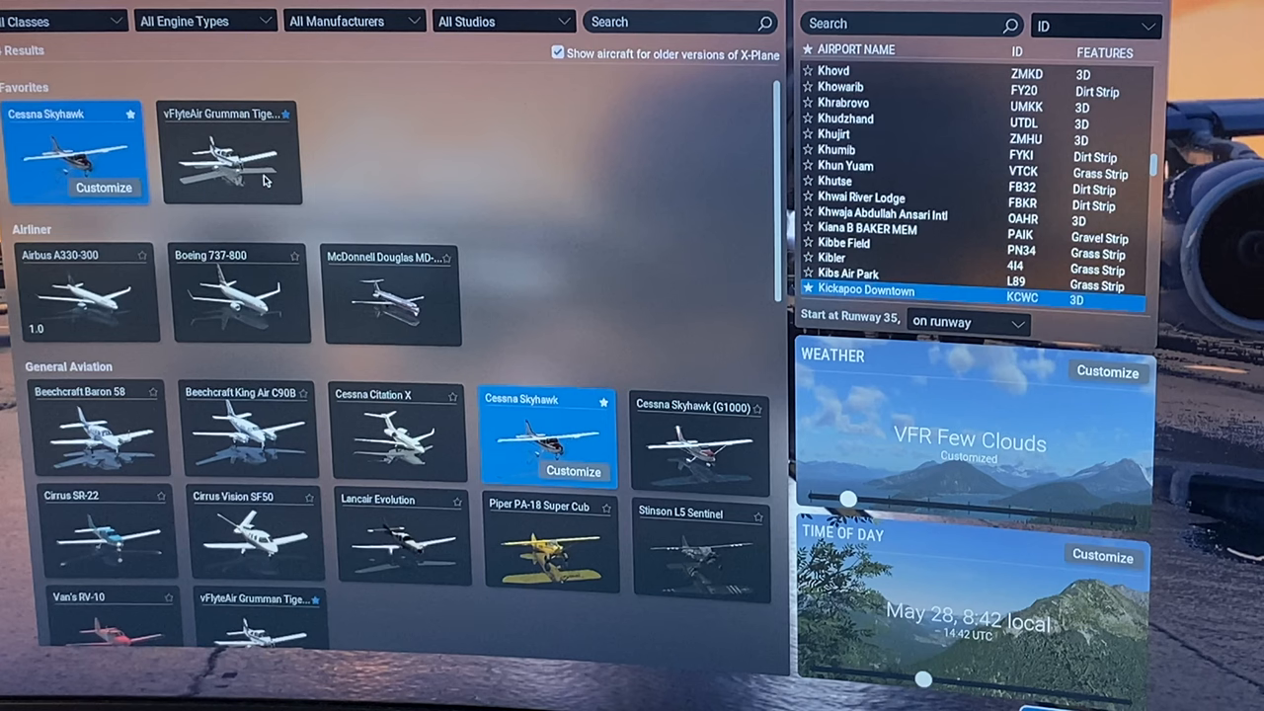
left_click(232, 154)
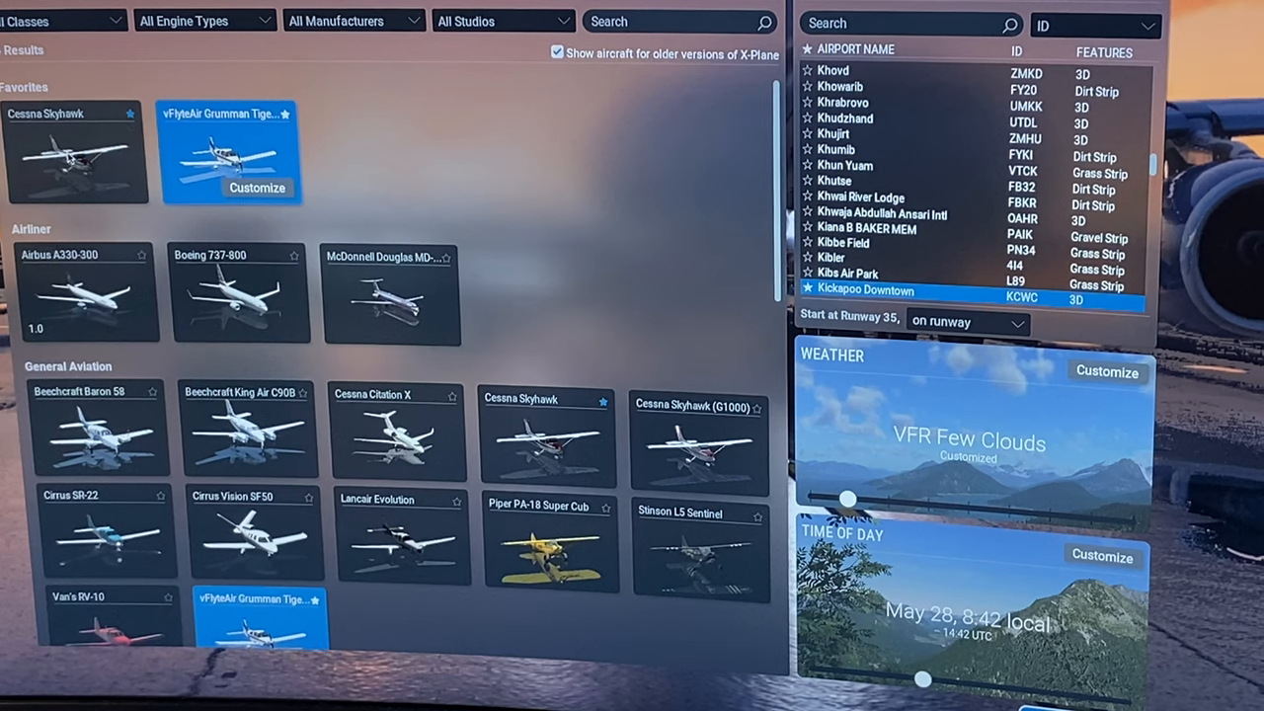
mouse_move(75, 118)
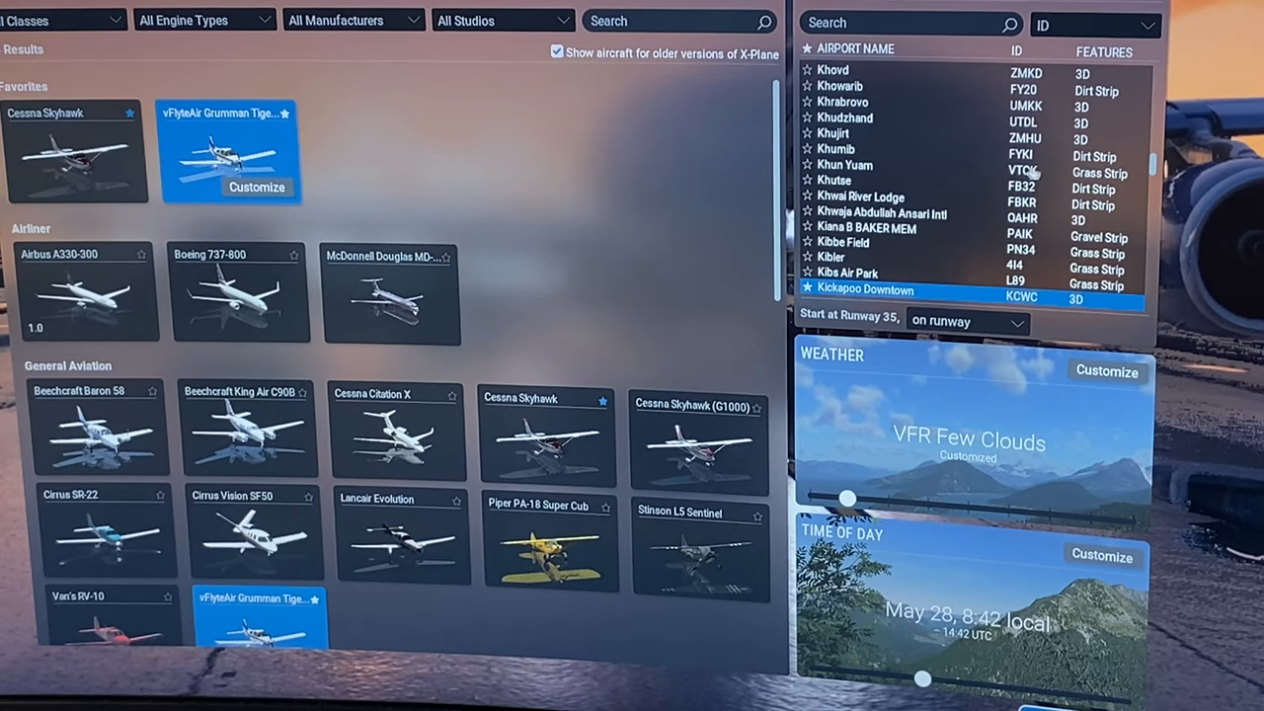
Step: Switch back to the Cessna Skyhawk favourite, show its customization and try the full_white livery
left_click(545, 435)
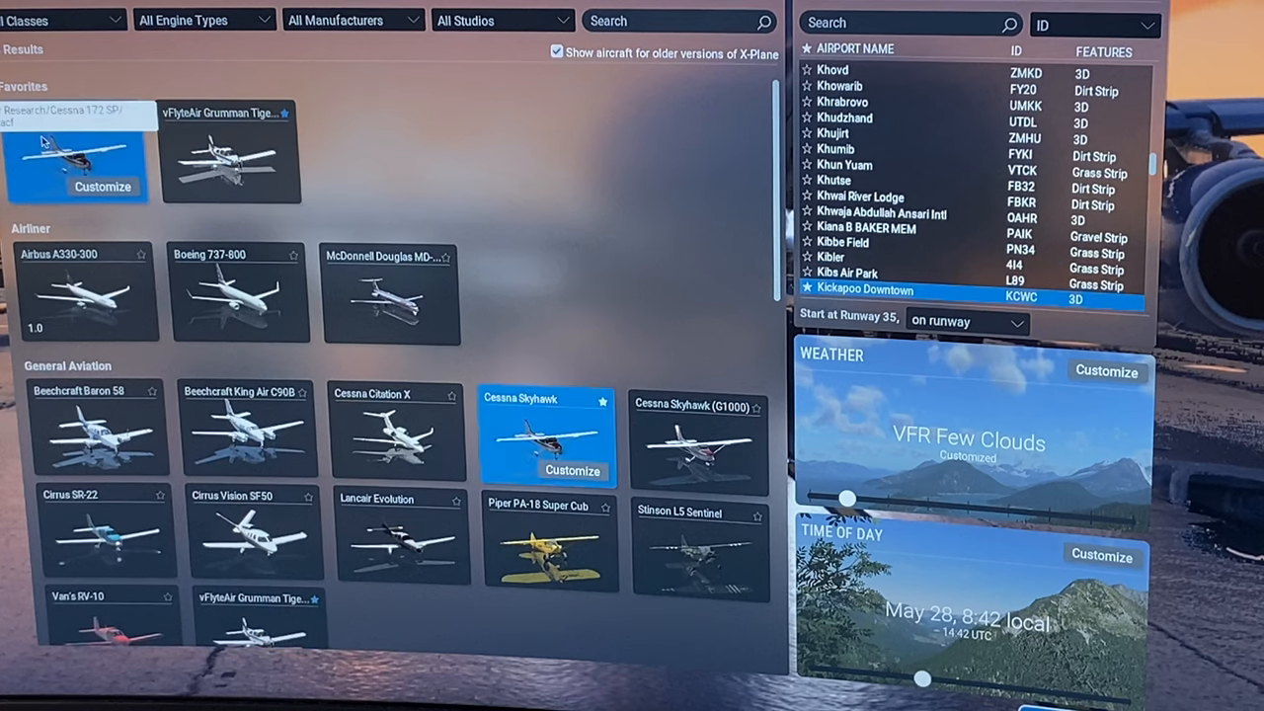
left_click(573, 470)
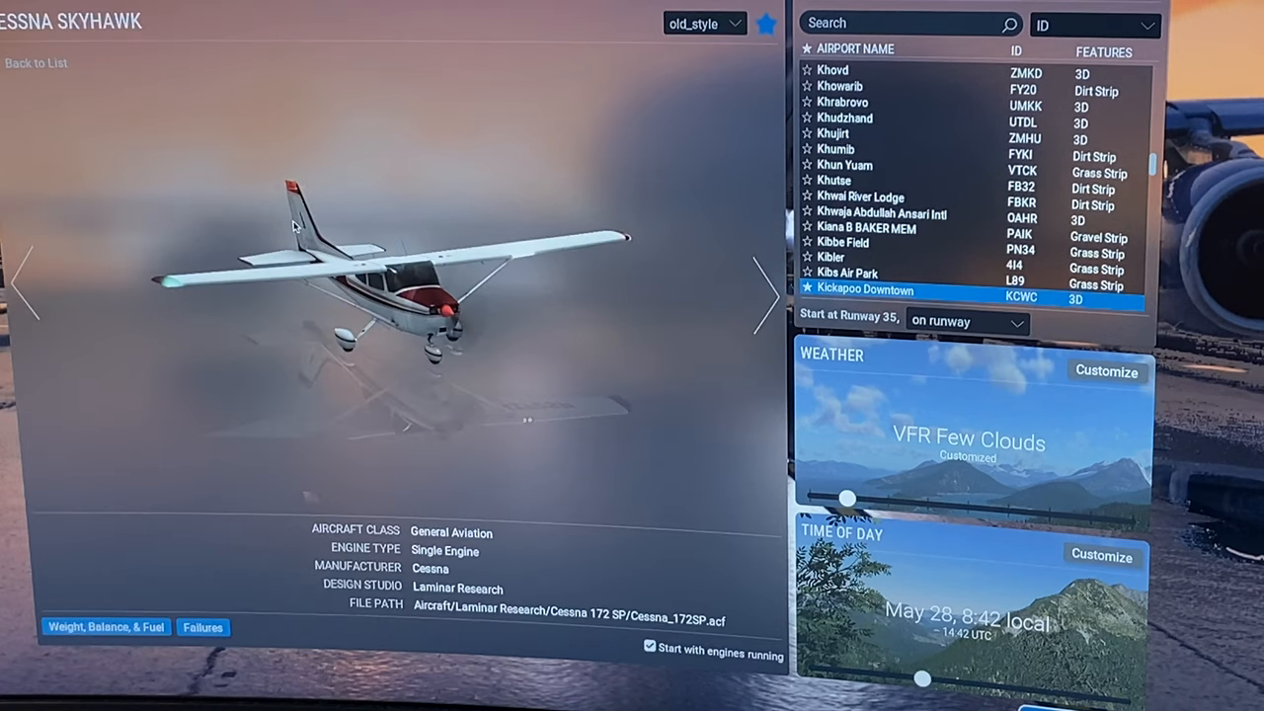
left_click(703, 24)
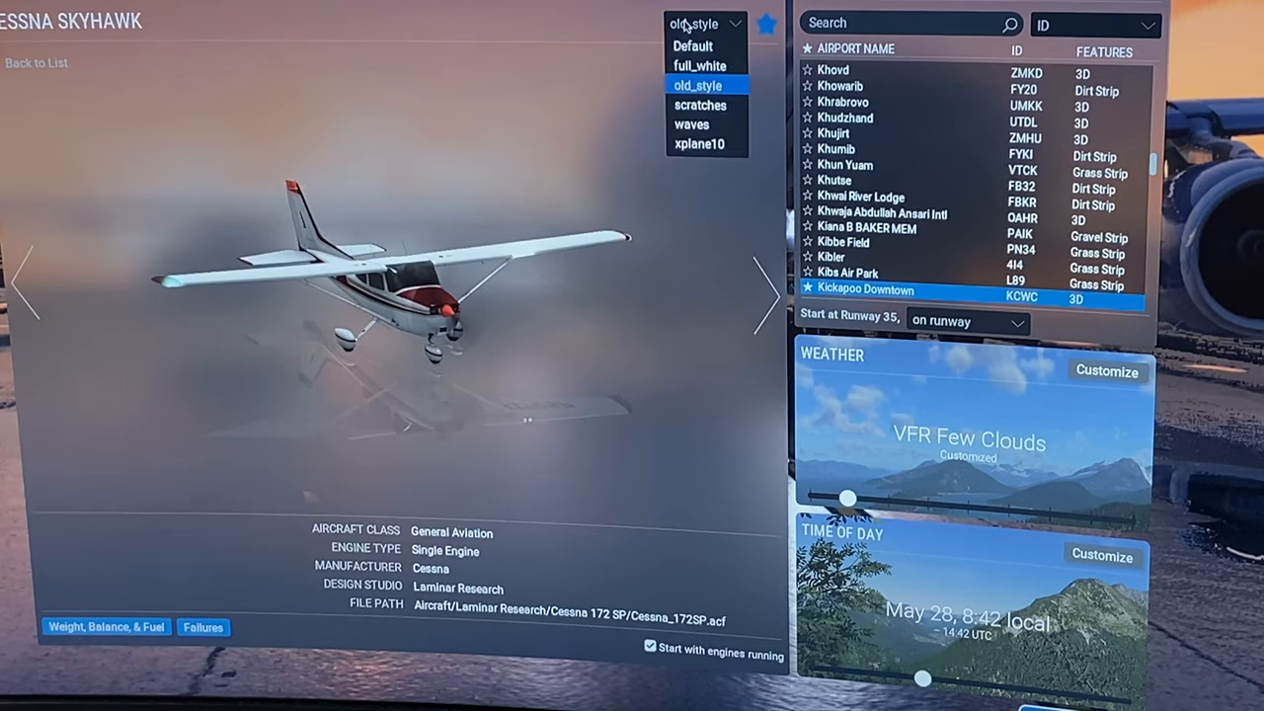
left_click(704, 65)
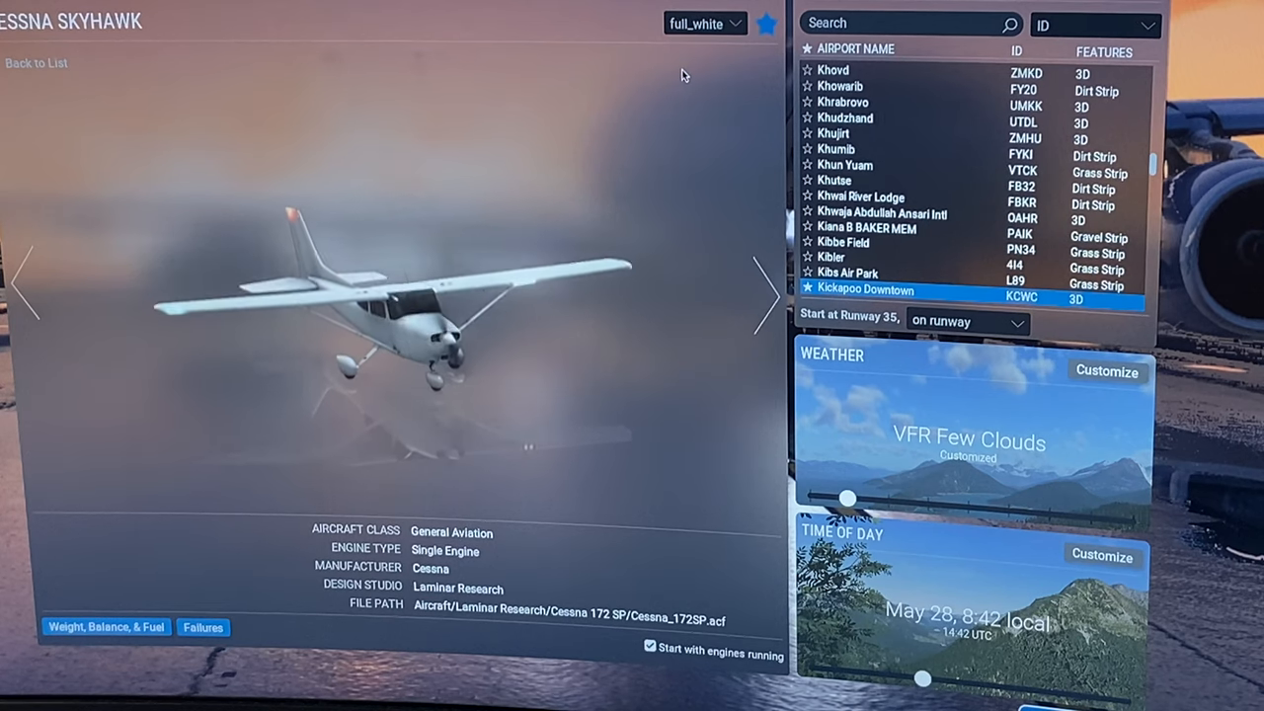
Step: Preview the xplane10 livery, then settle on the old_style livery
left_click(703, 24)
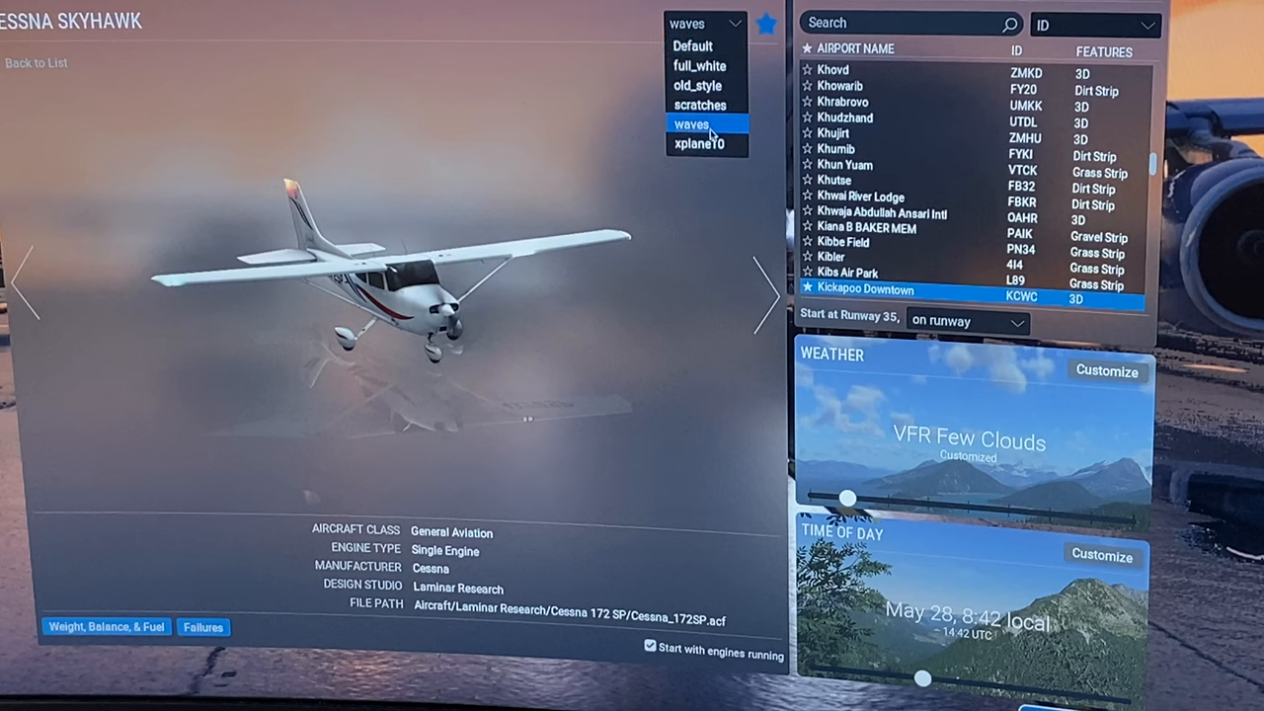
left_click(707, 144)
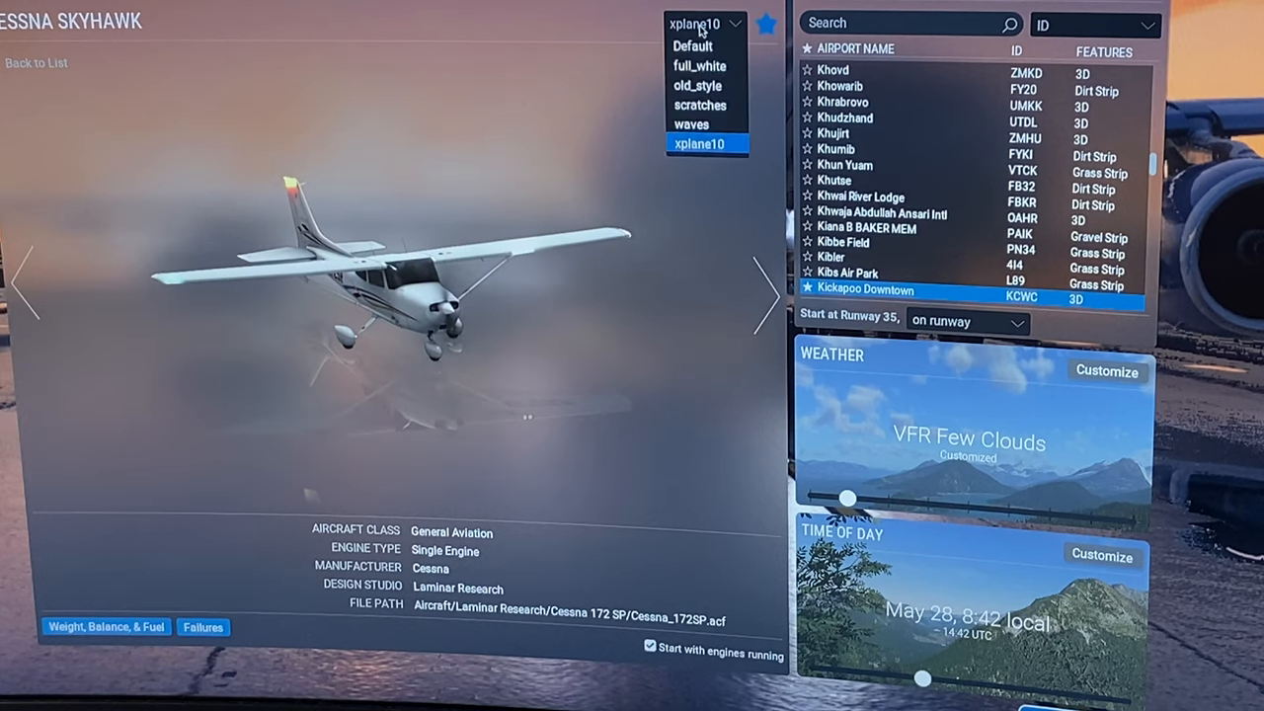
left_click(697, 87)
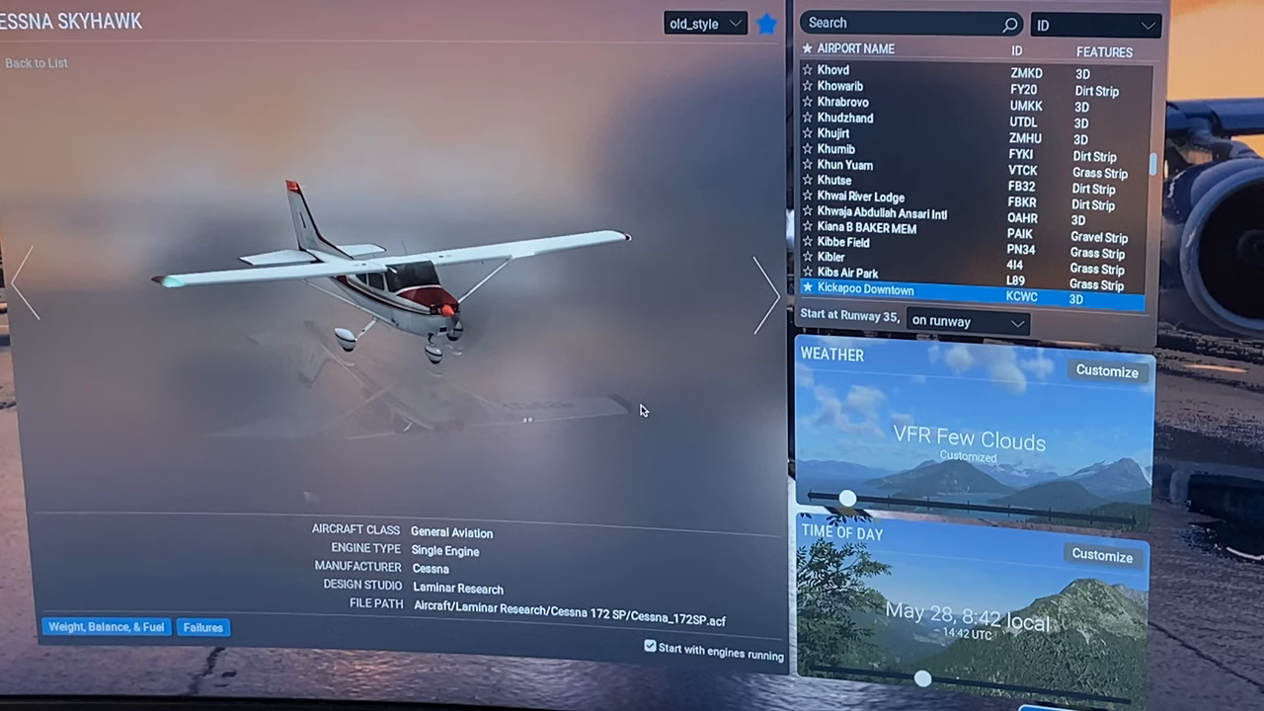
mouse_move(458, 571)
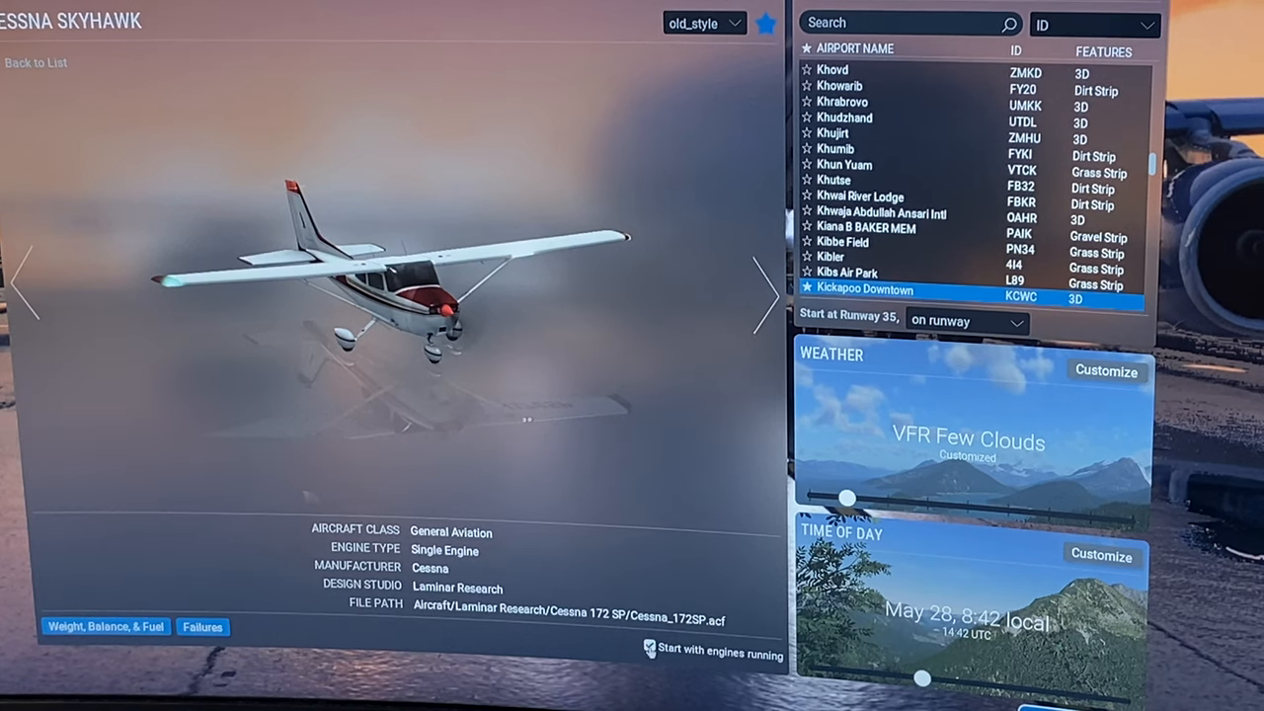
left_click(648, 656)
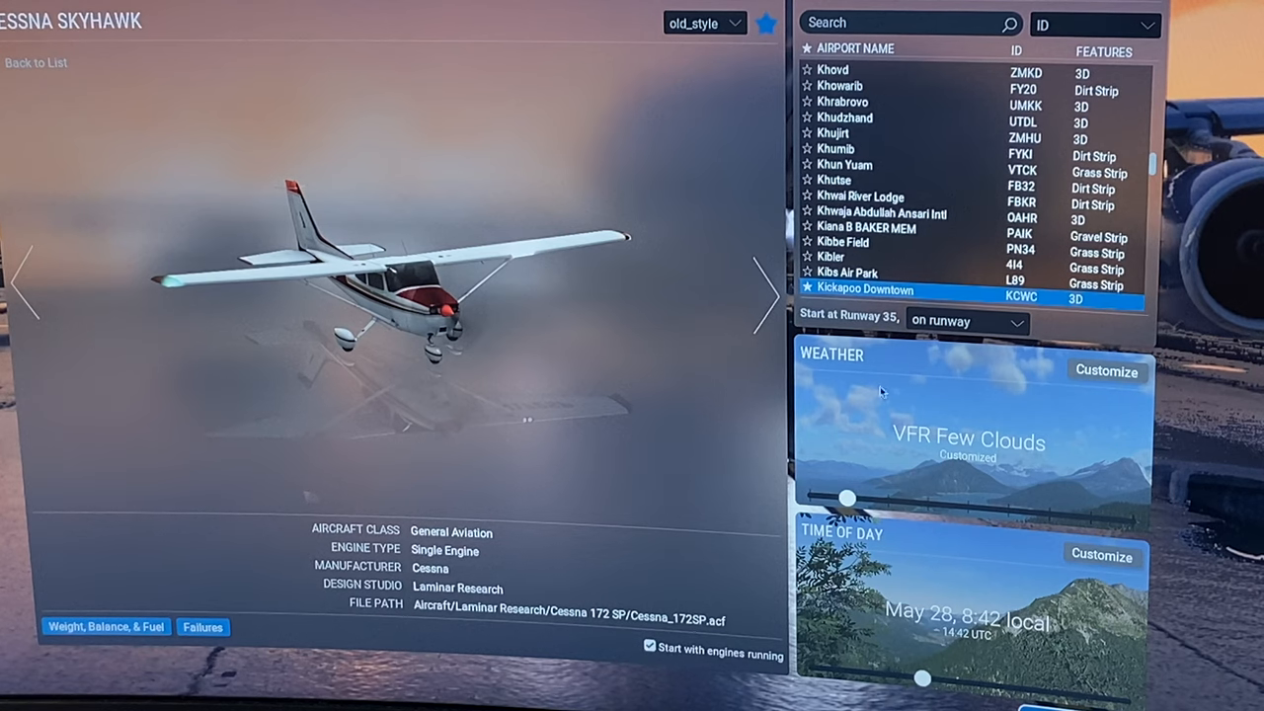
mouse_move(800, 328)
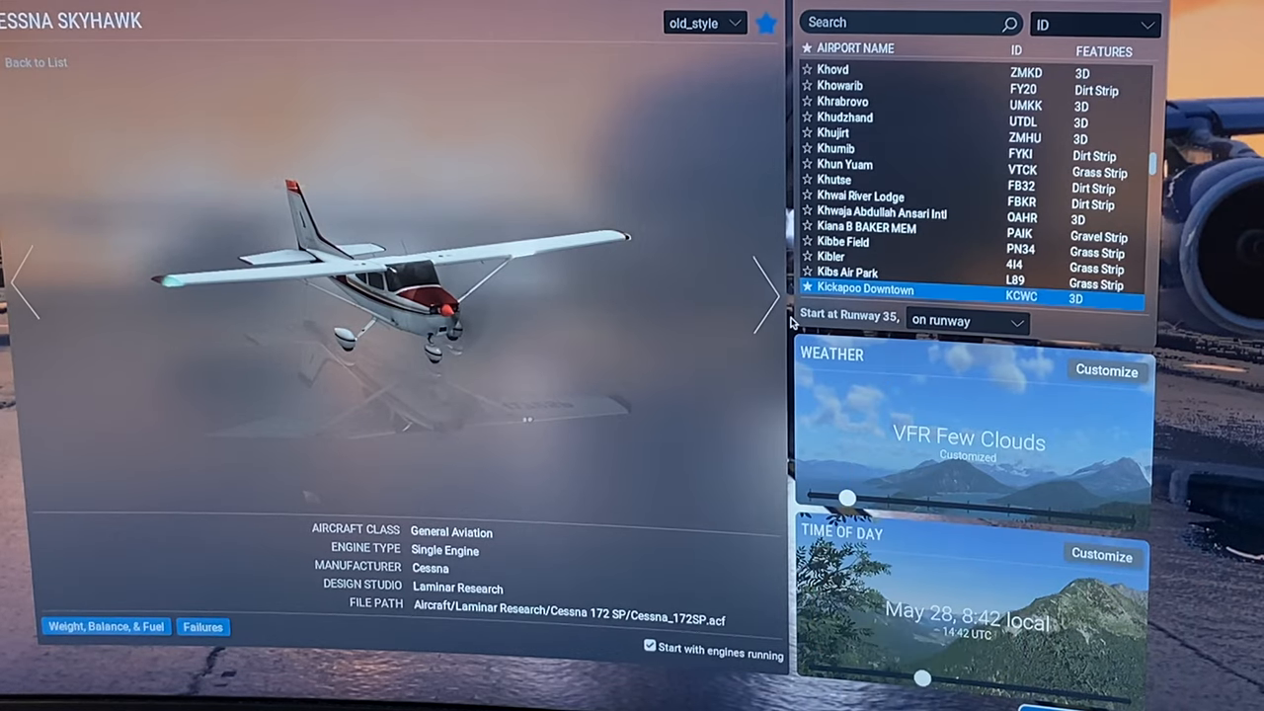
Step: Set the start position for Runway 35 to 'on runway'
left_click(966, 320)
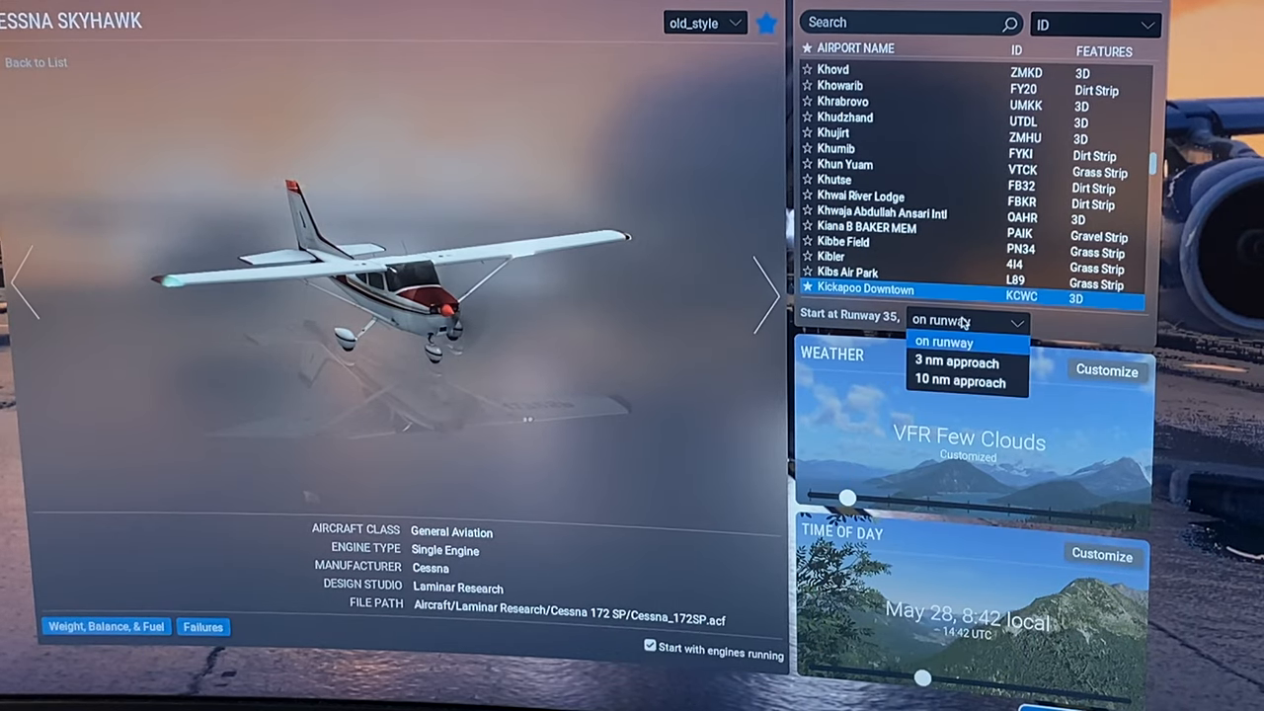
mouse_move(952, 364)
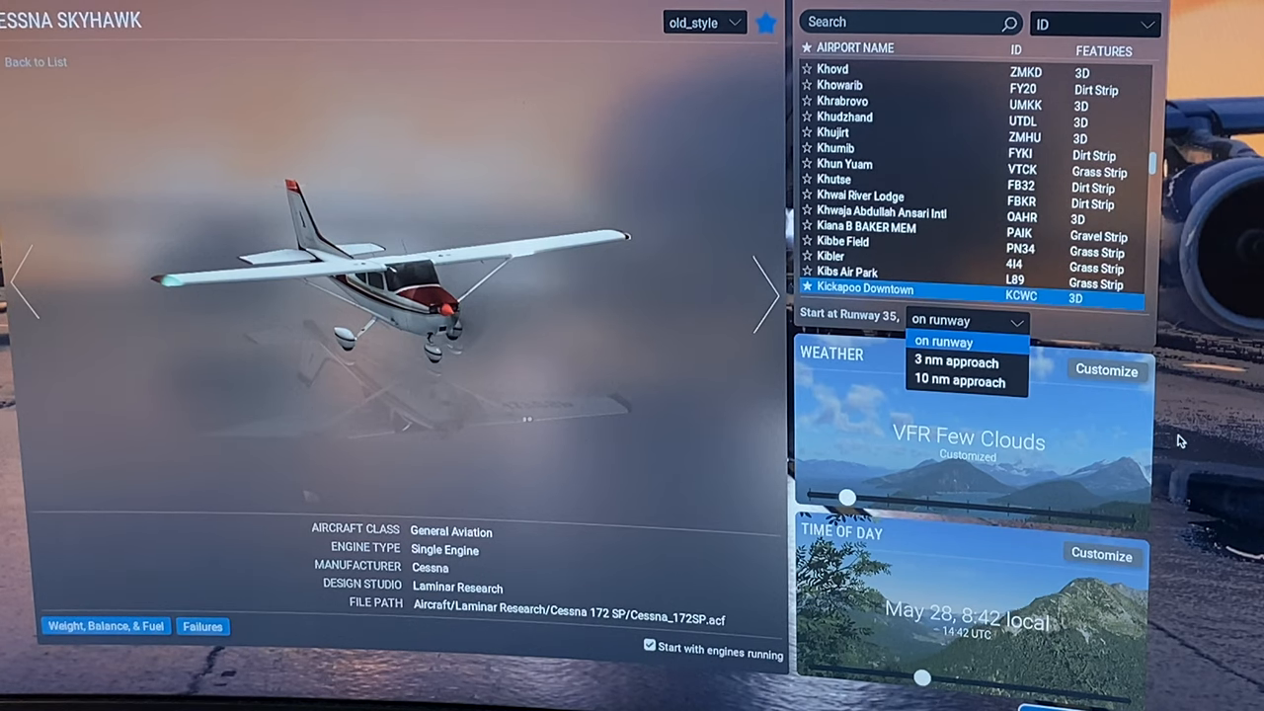
mouse_move(944, 342)
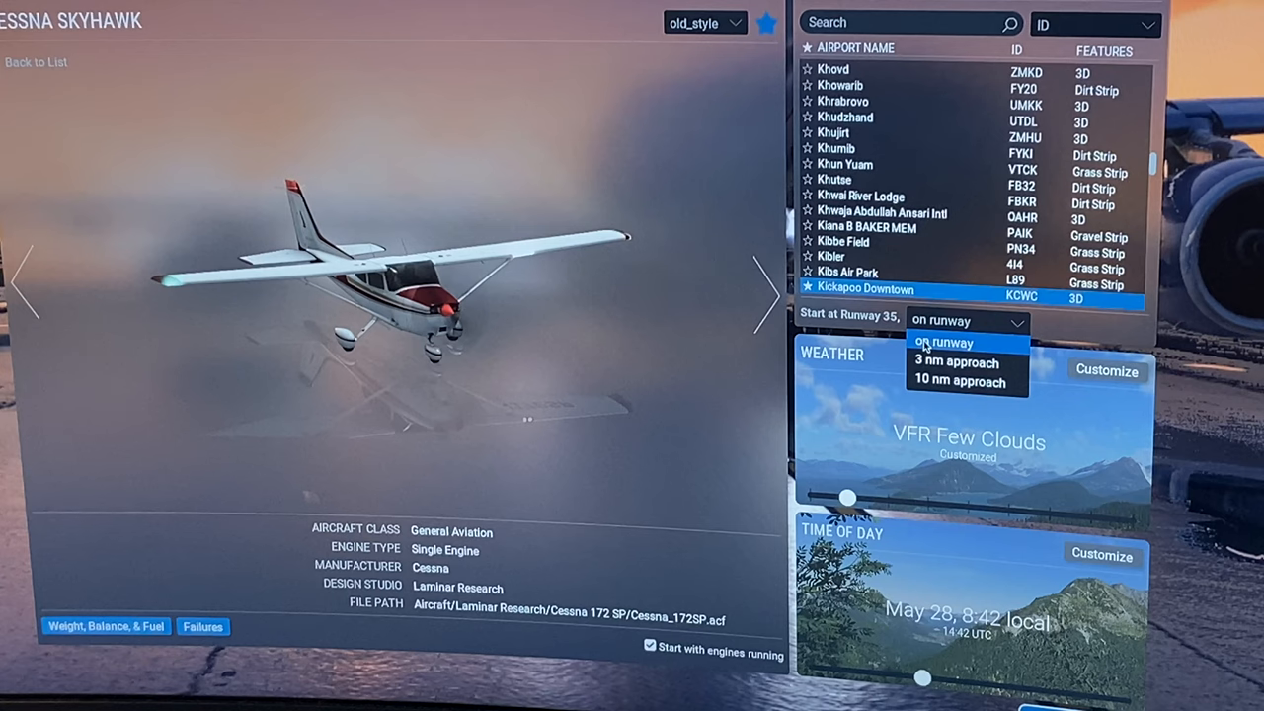
left_click(944, 344)
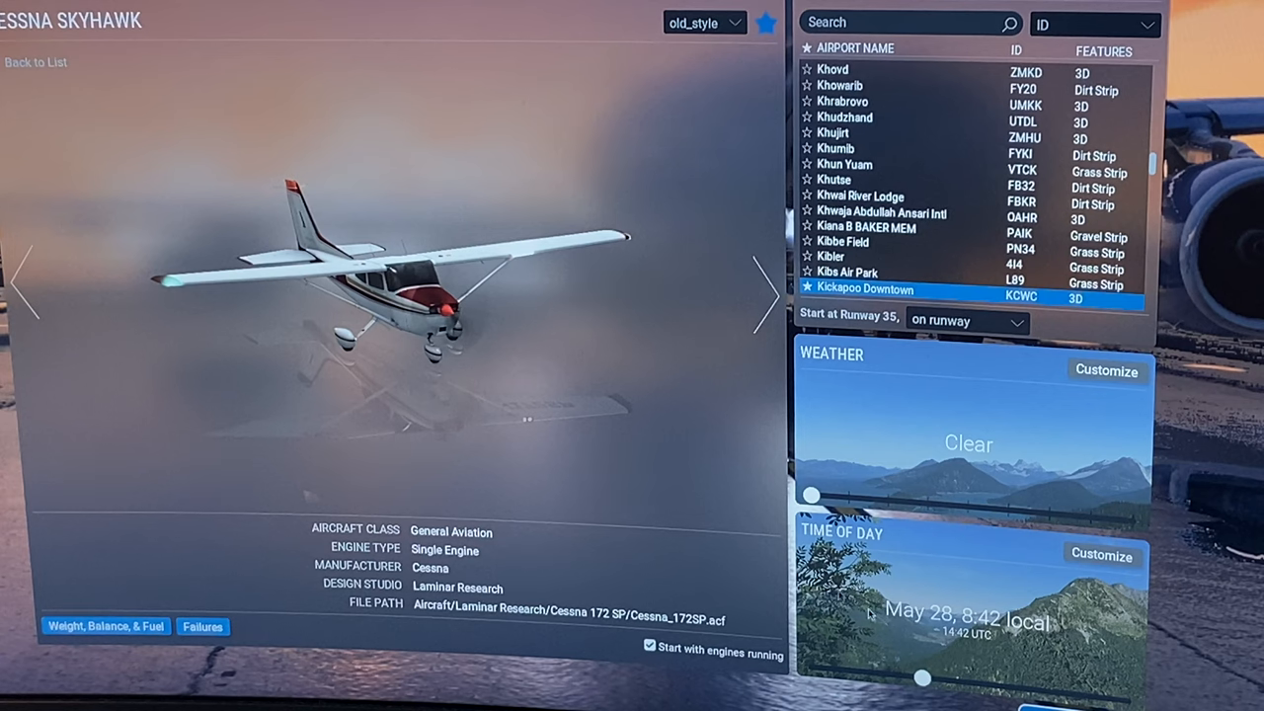
mouse_move(1006, 596)
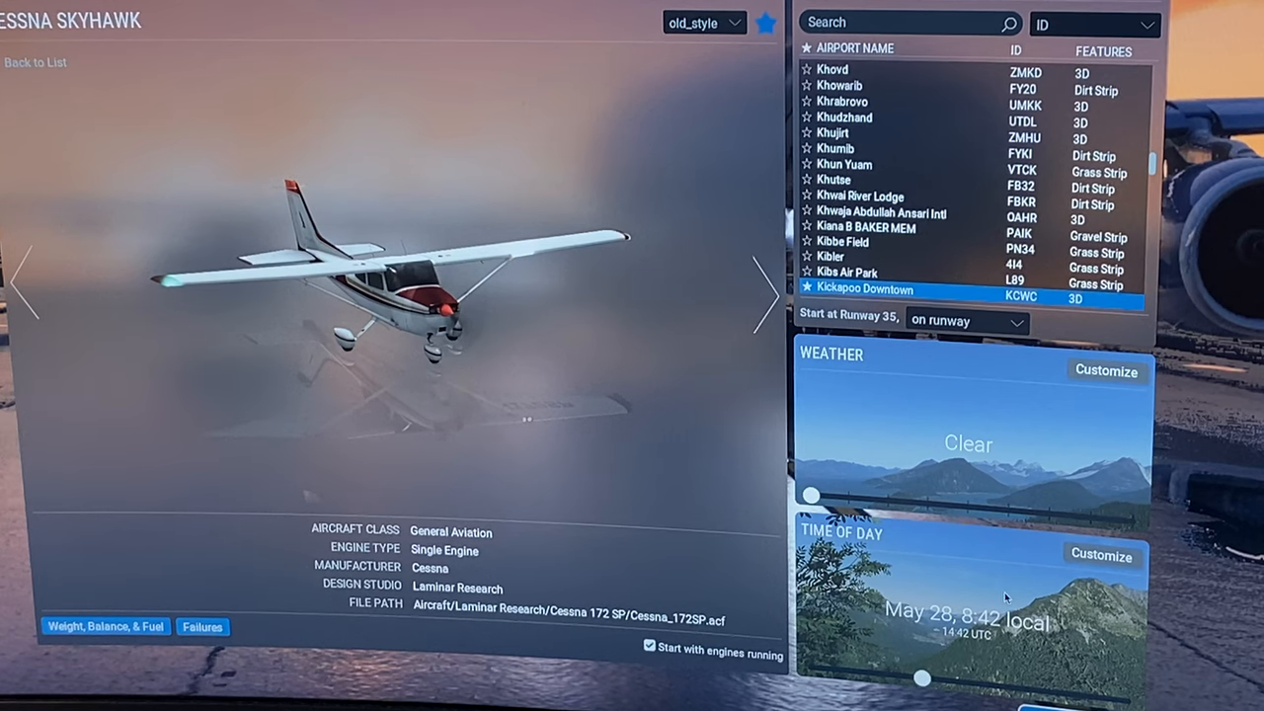
Step: Slide the Weather setting to Clear skies
left_click_drag(808, 494, 968, 493)
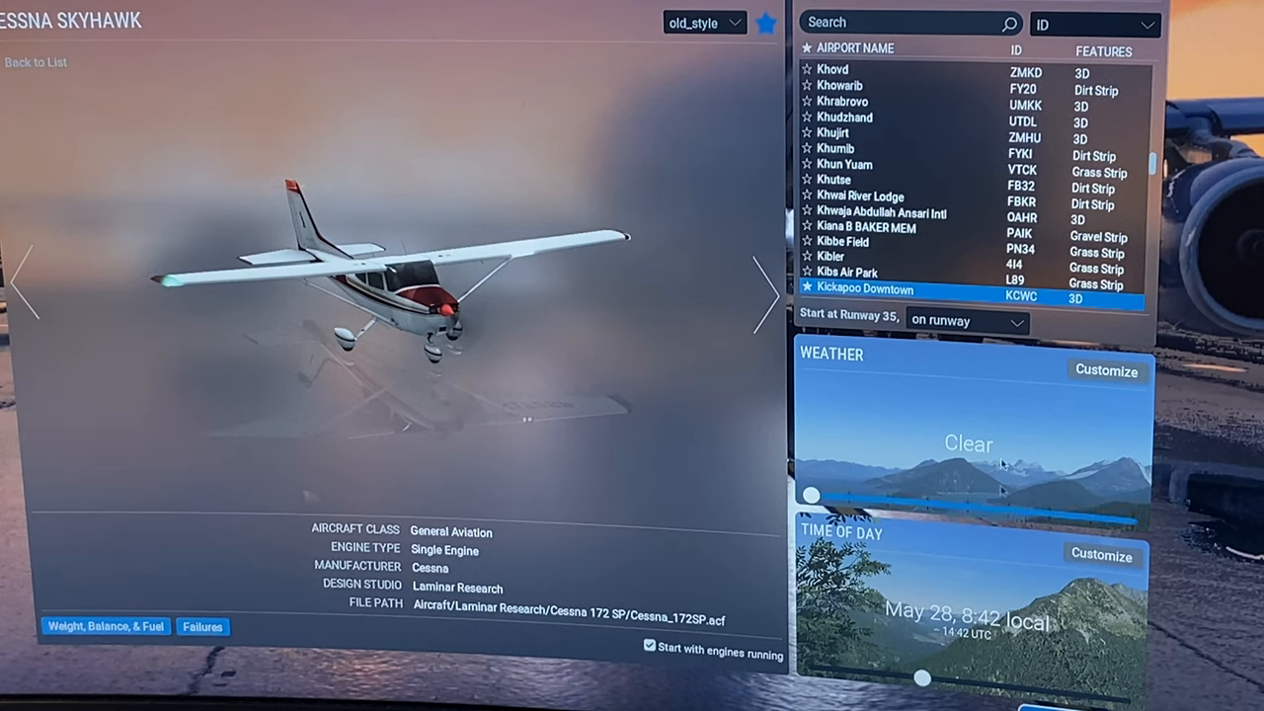
scroll("down", 3)
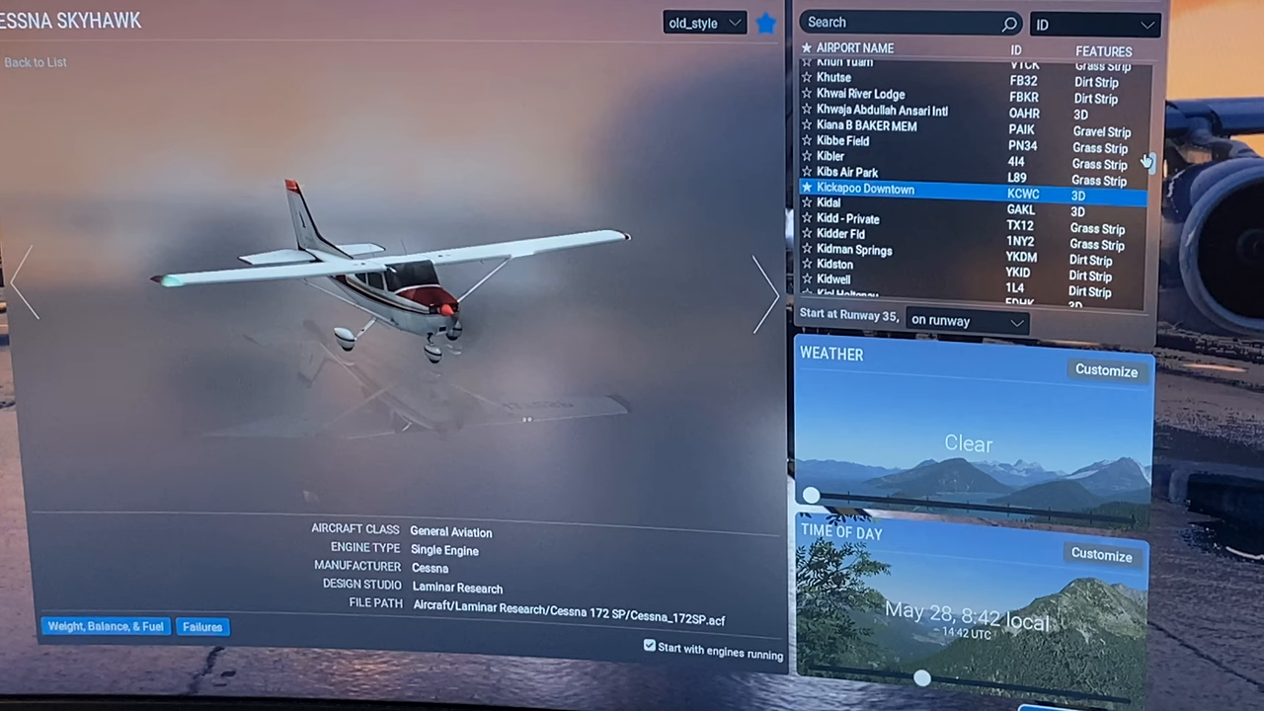
mouse_move(478, 393)
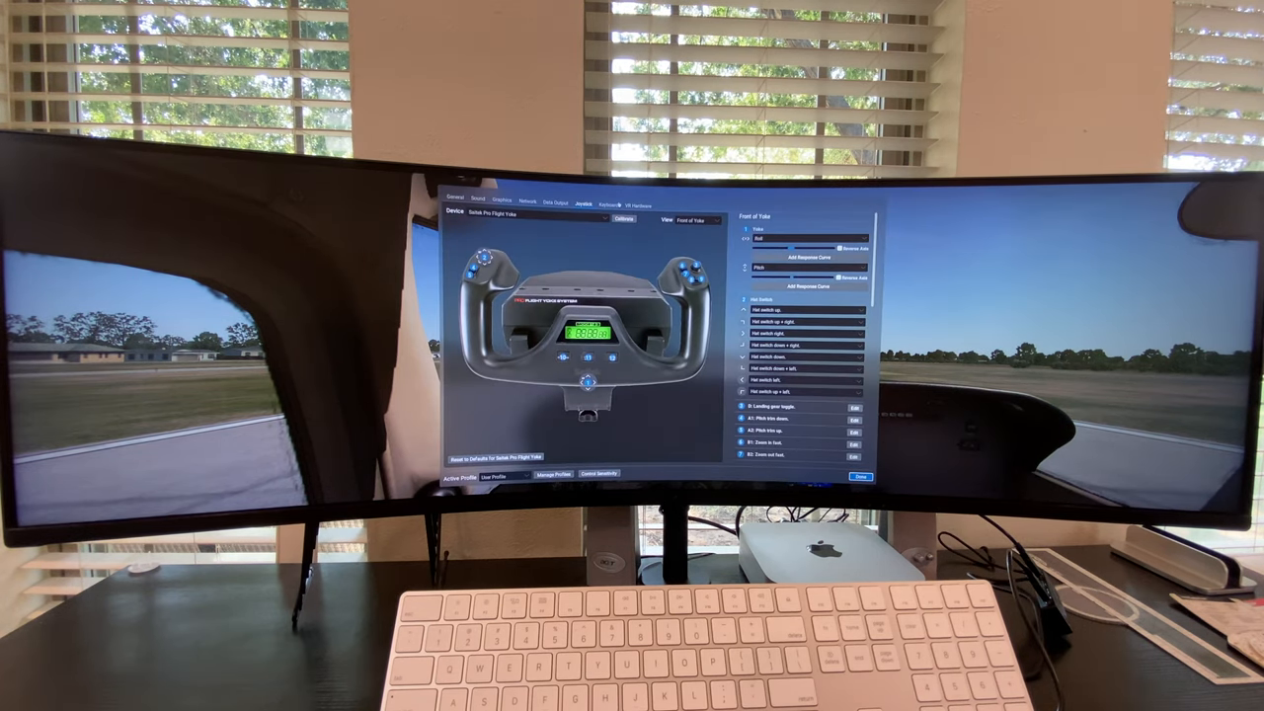
Step: Start the flight from the flight configuration screen
left_click(502, 204)
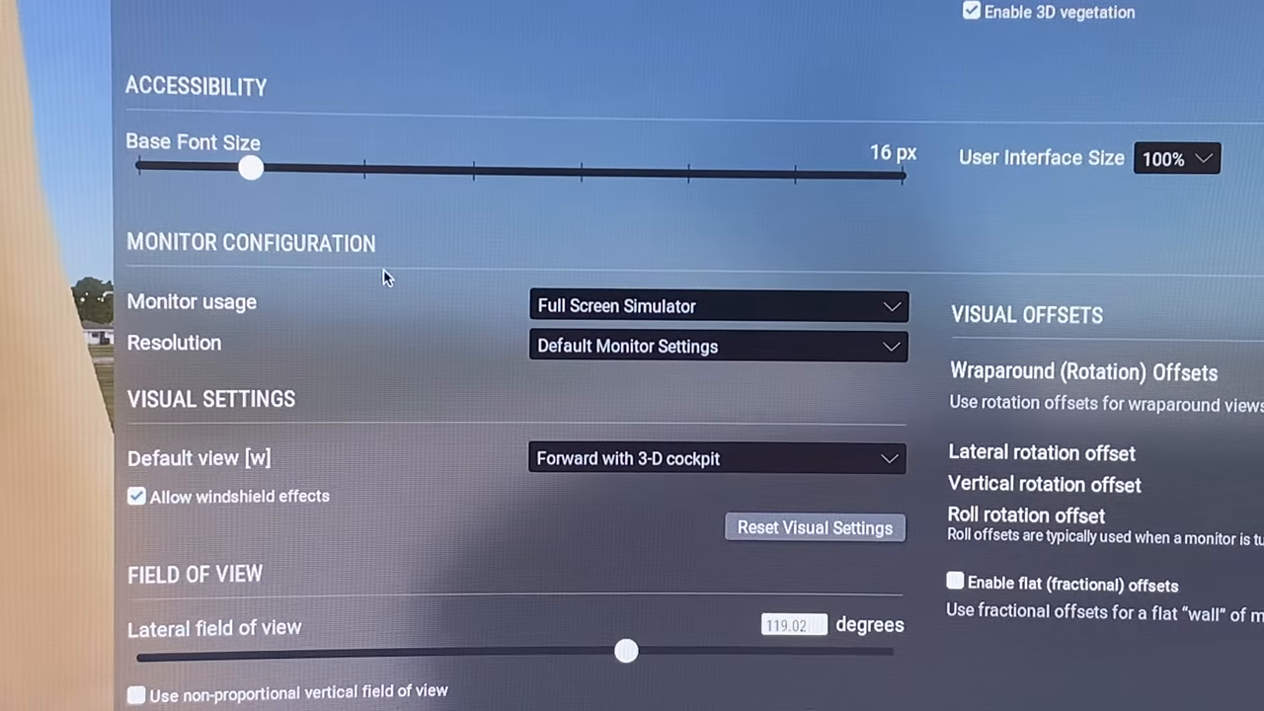
left_click(719, 304)
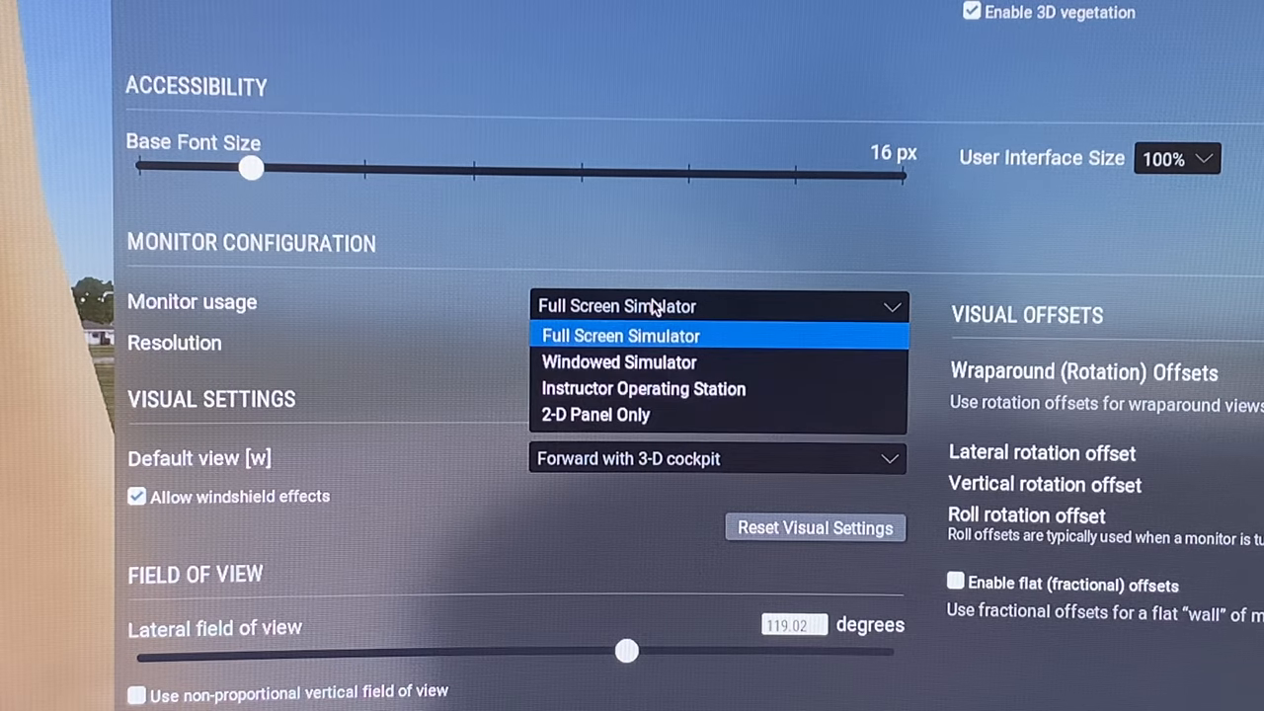
mouse_move(618, 363)
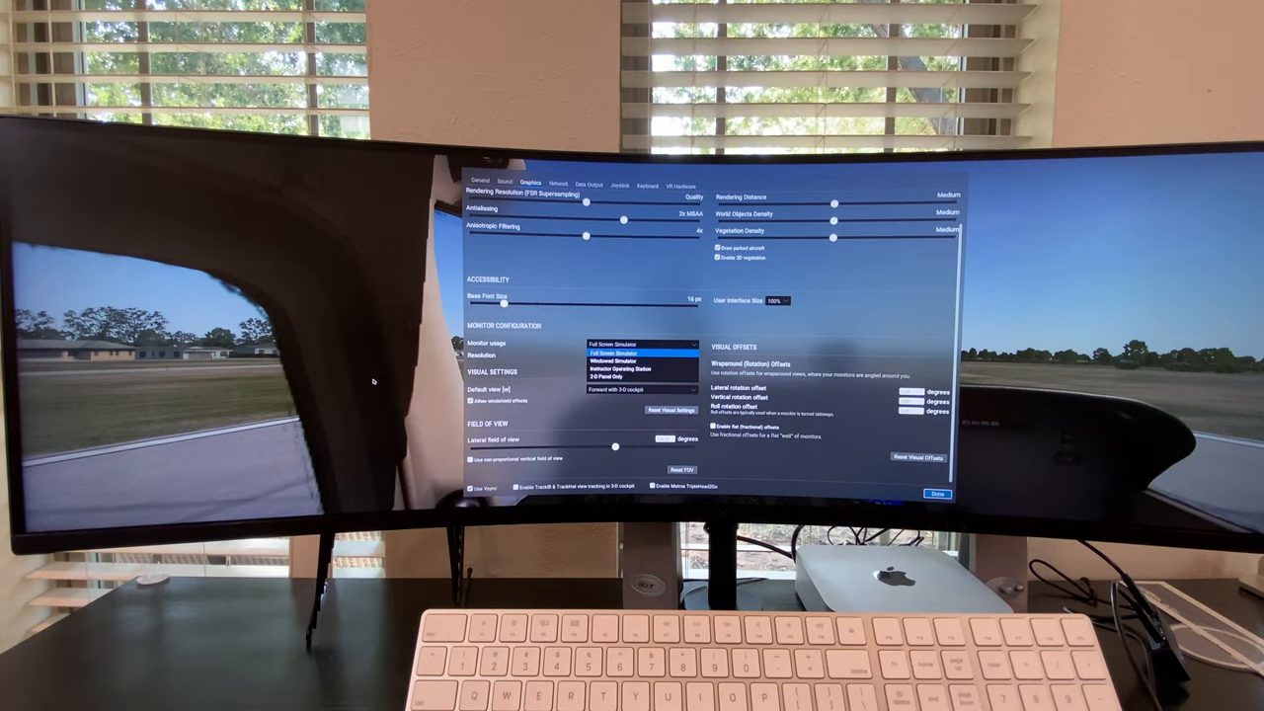
left_click(640, 356)
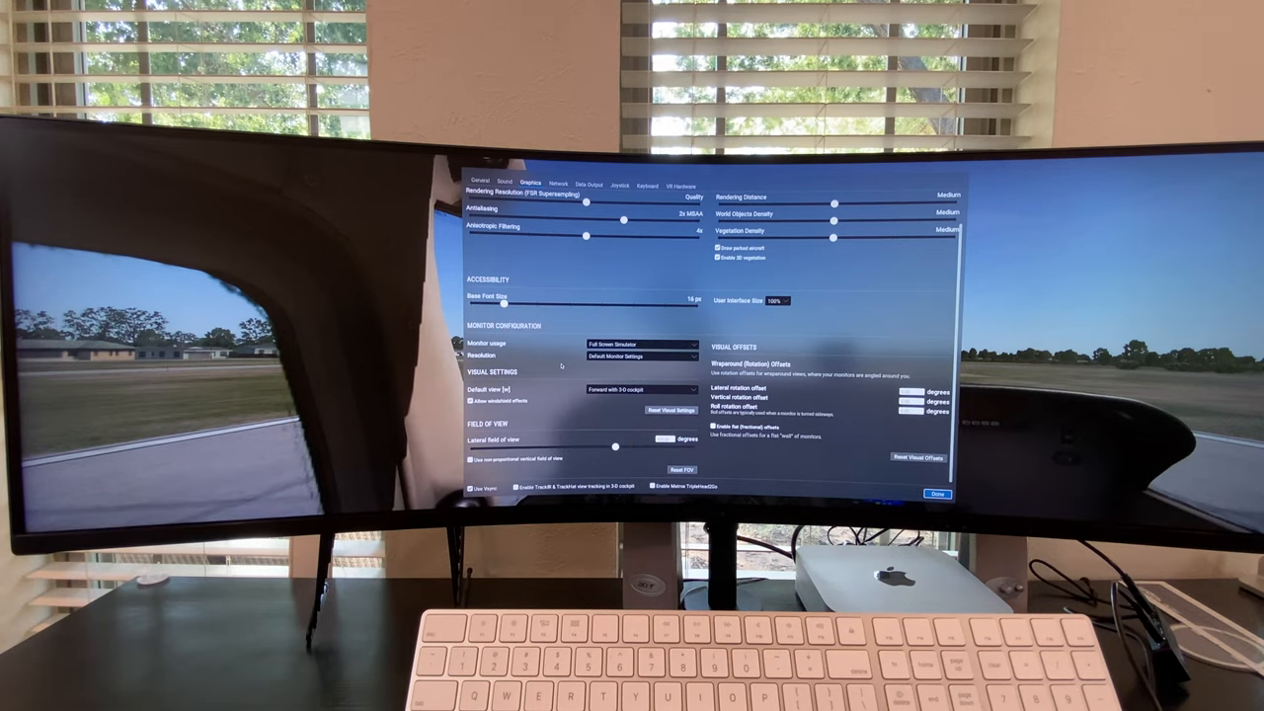
left_click(642, 356)
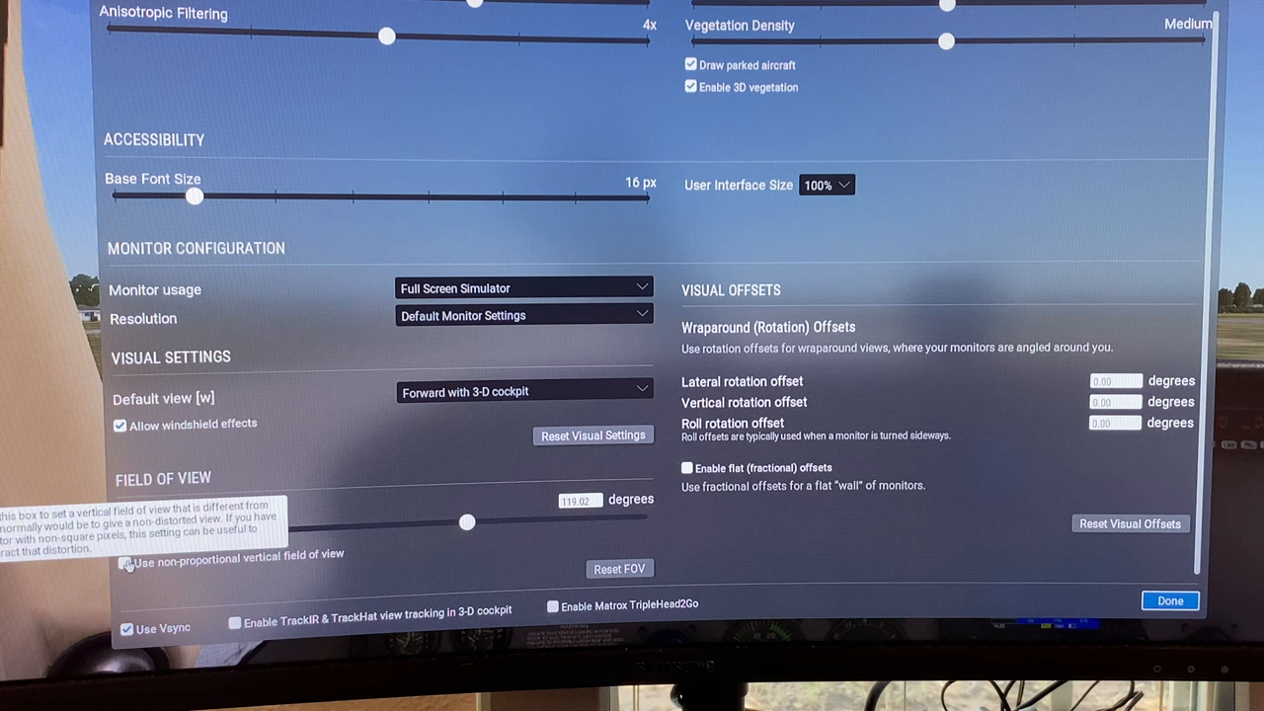
Step: Enable 'Use non-proportional vertical field of view' under Field of View
left_click(123, 561)
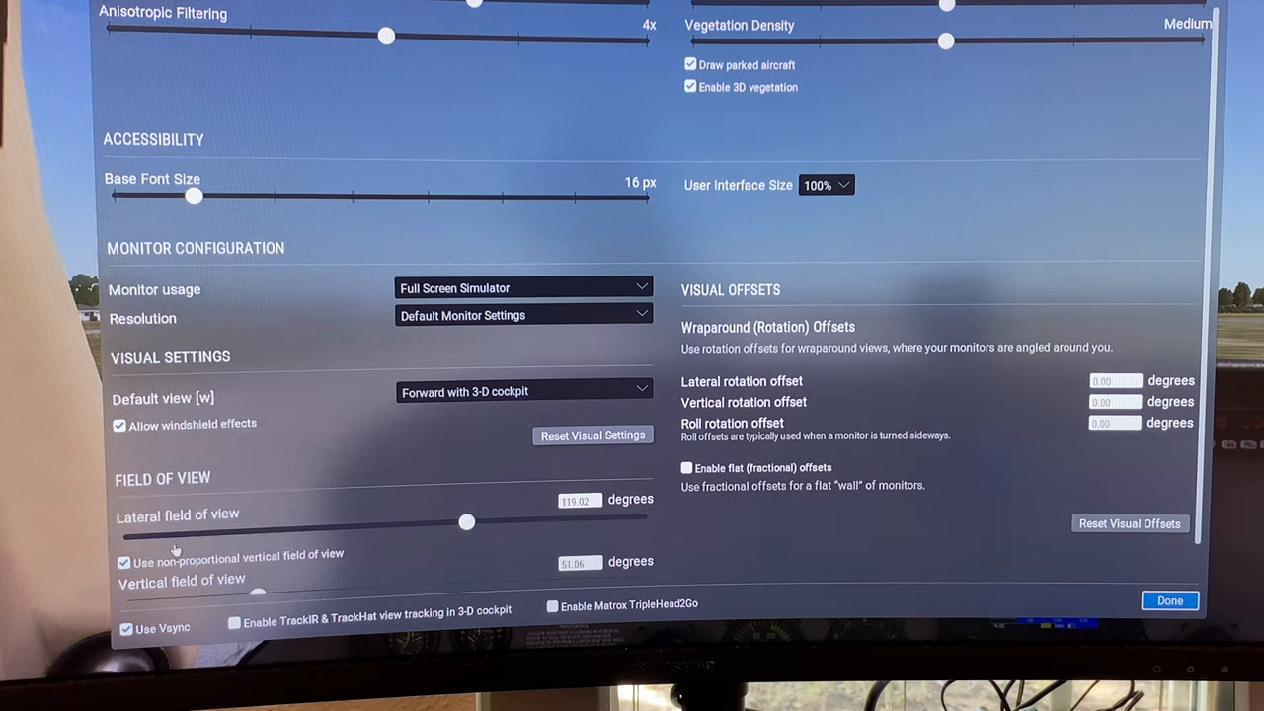
scroll("down", 3)
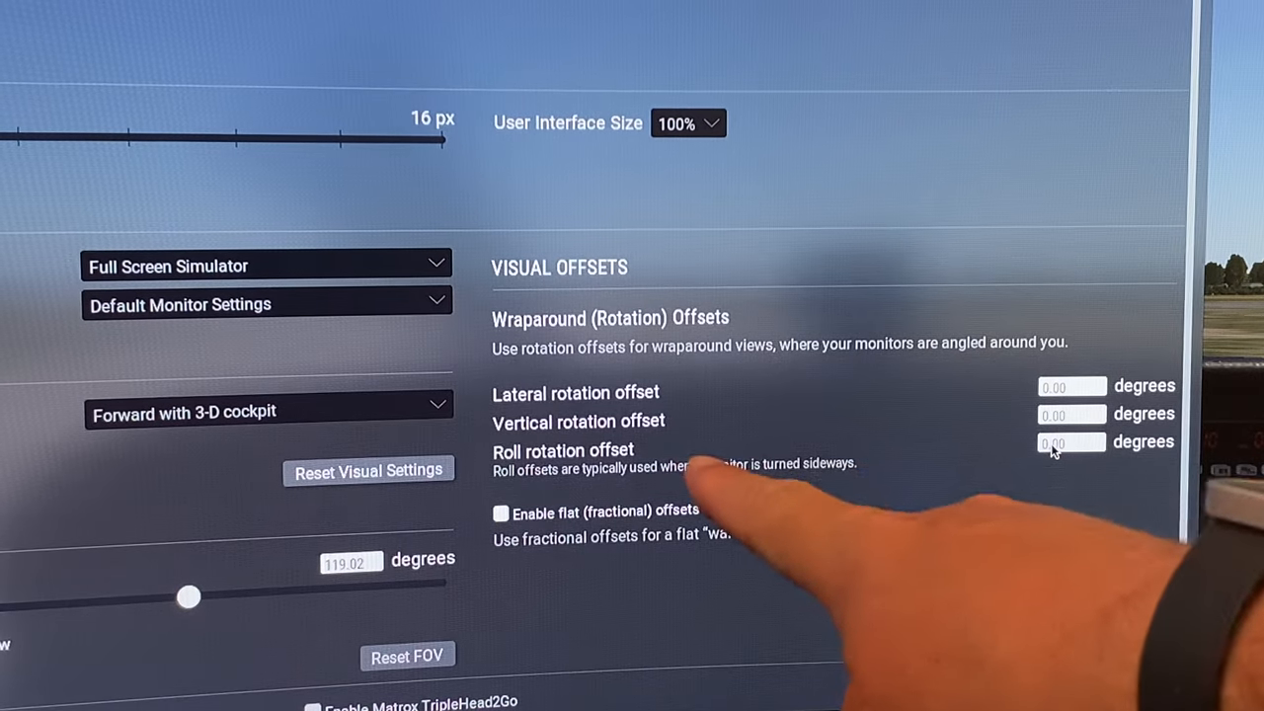
mouse_move(691, 523)
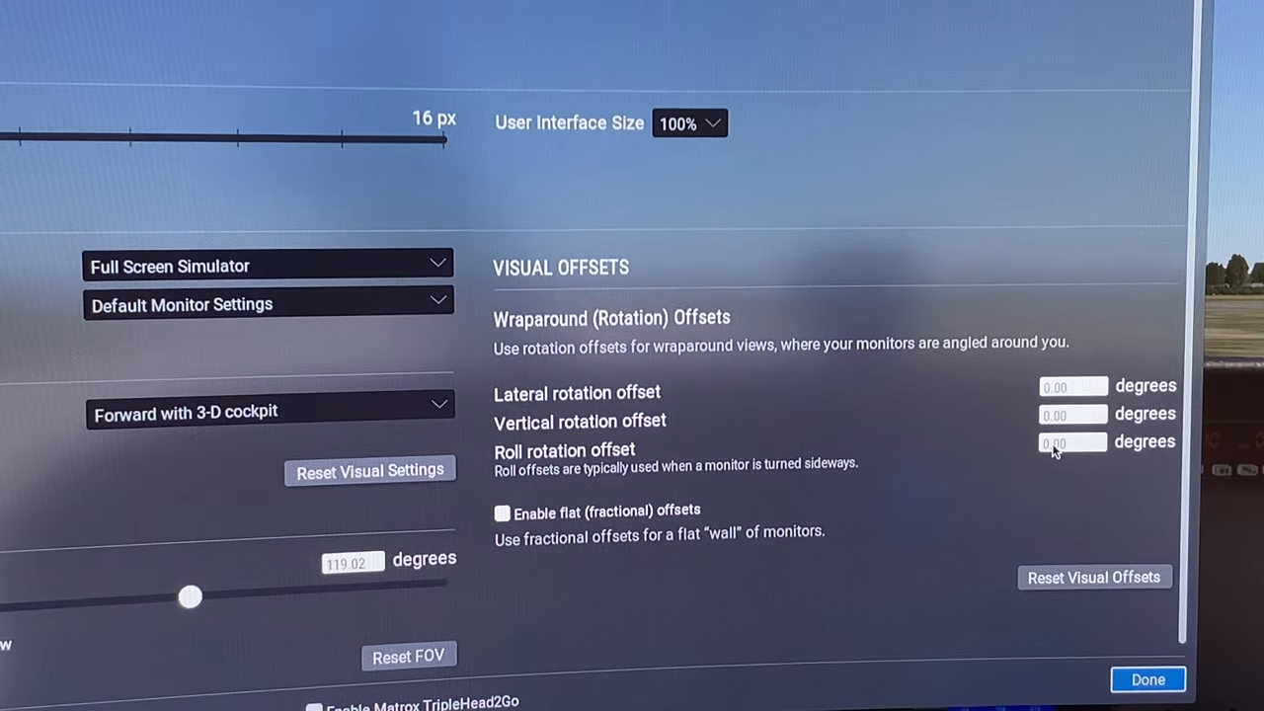
scroll("down", 3)
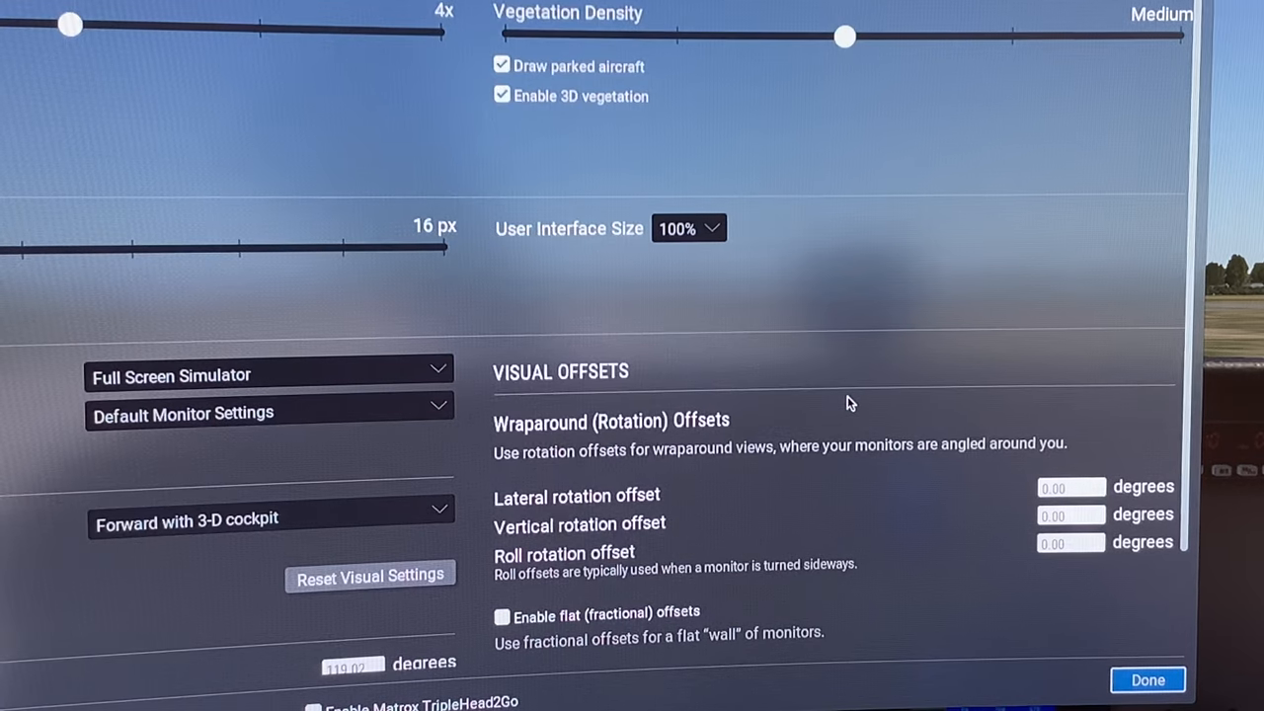